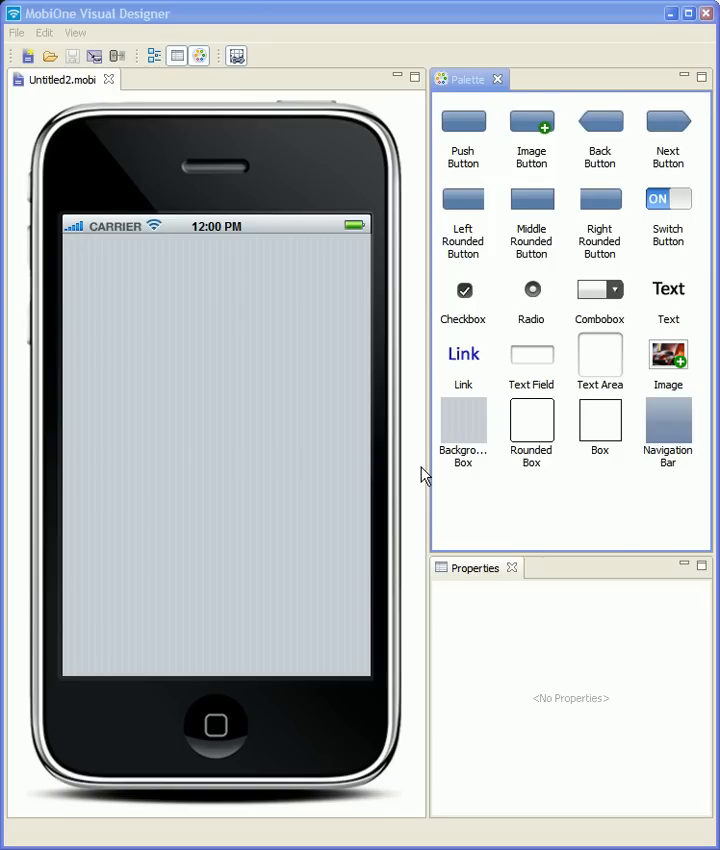
# Place a Navigation Bar across the top of the iPhone screen.
pyautogui.click(600, 420)
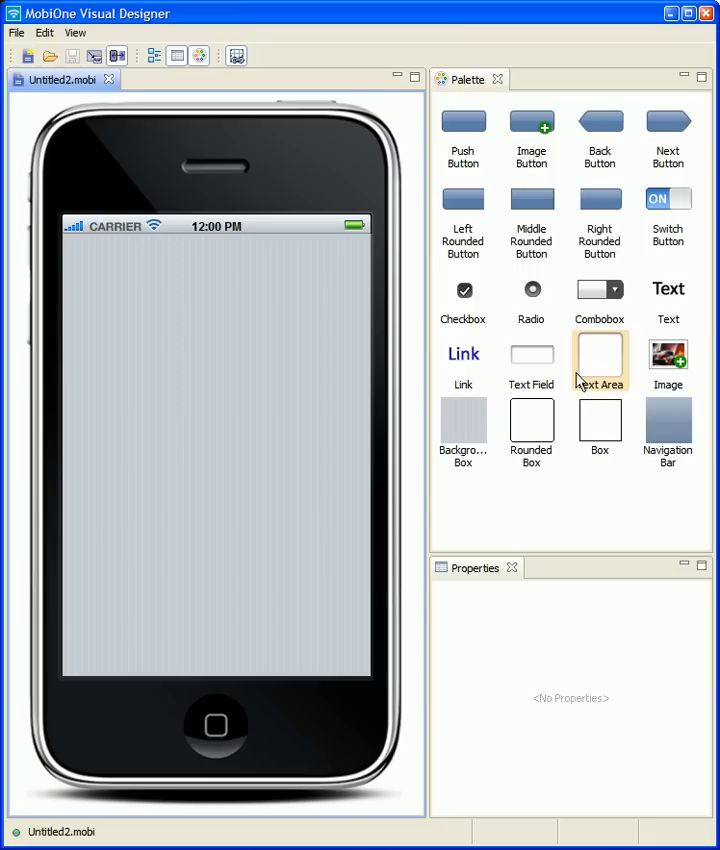
pyautogui.moveTo(408, 272)
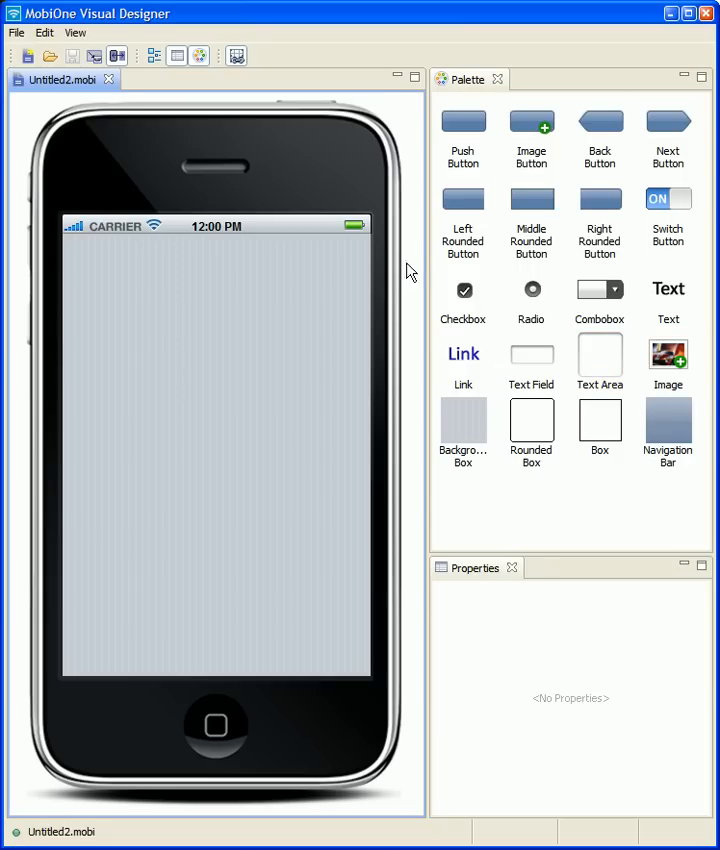
pyautogui.moveTo(680, 430)
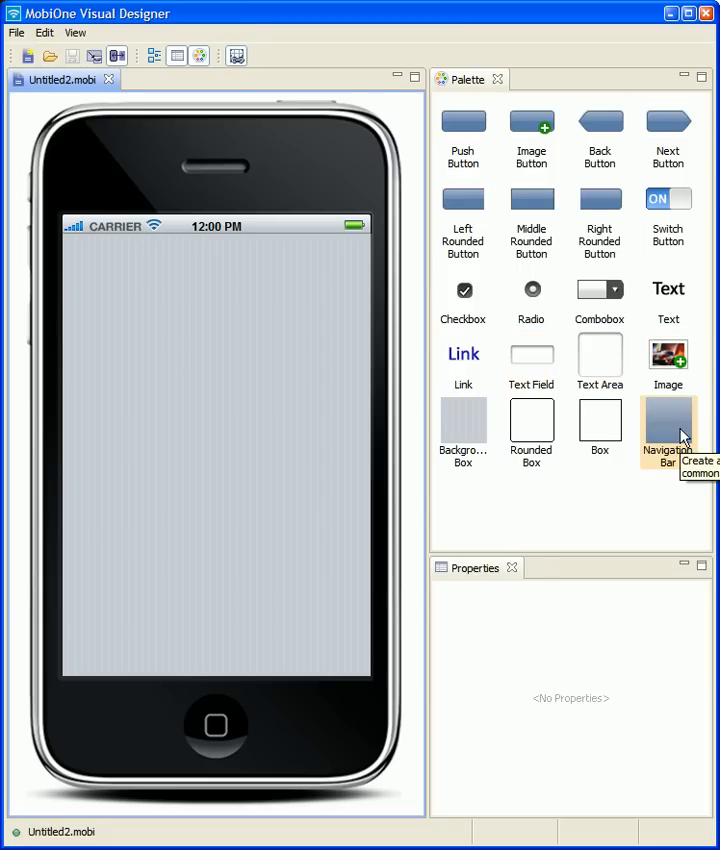
pyautogui.moveTo(668, 420); pyautogui.dragTo(230, 264)
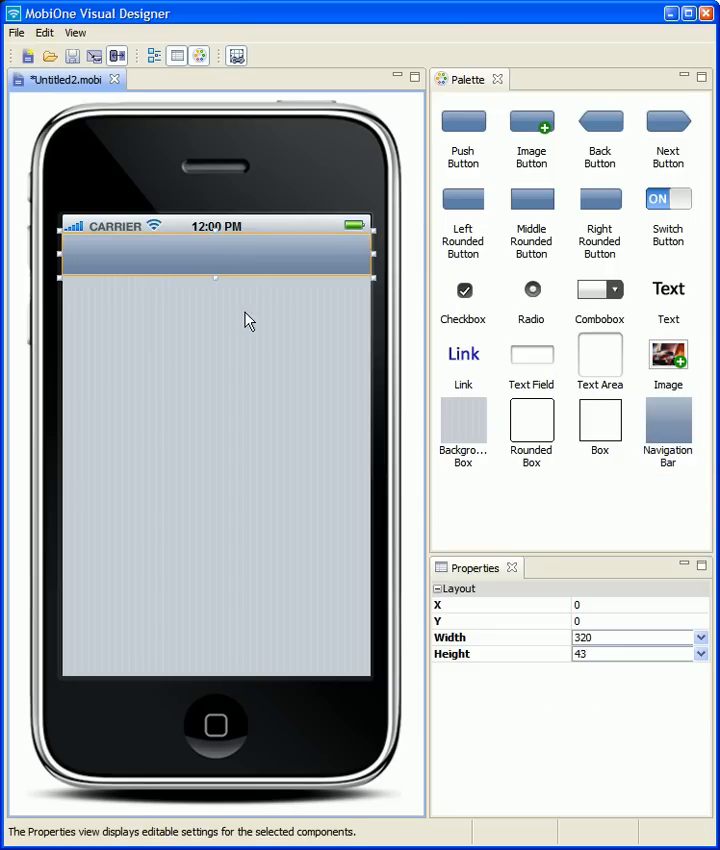
pyautogui.moveTo(532, 292)
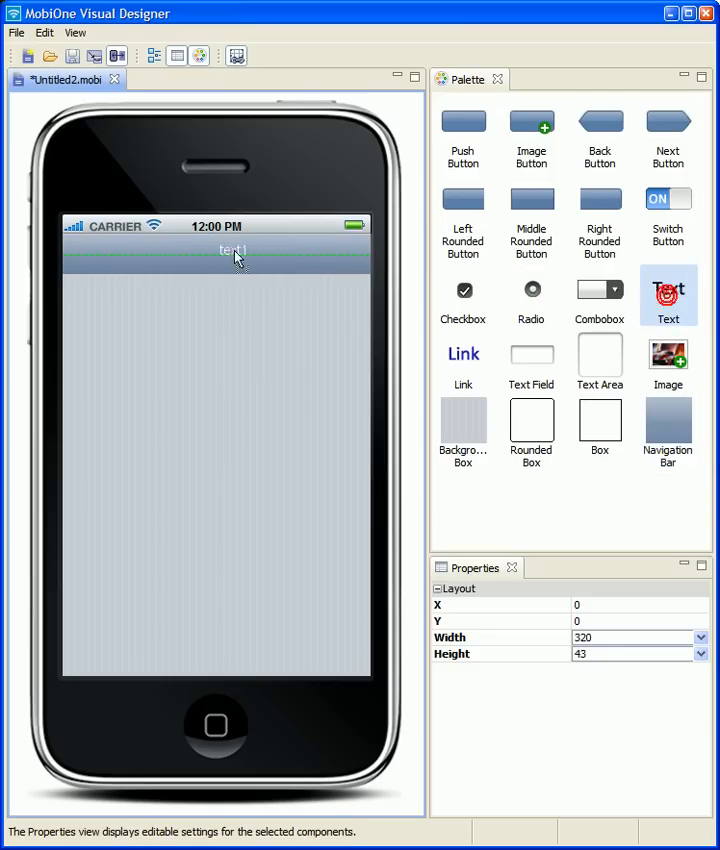
# Add a title label reading 'Convert' on the navigation bar.
pyautogui.click(232, 250)
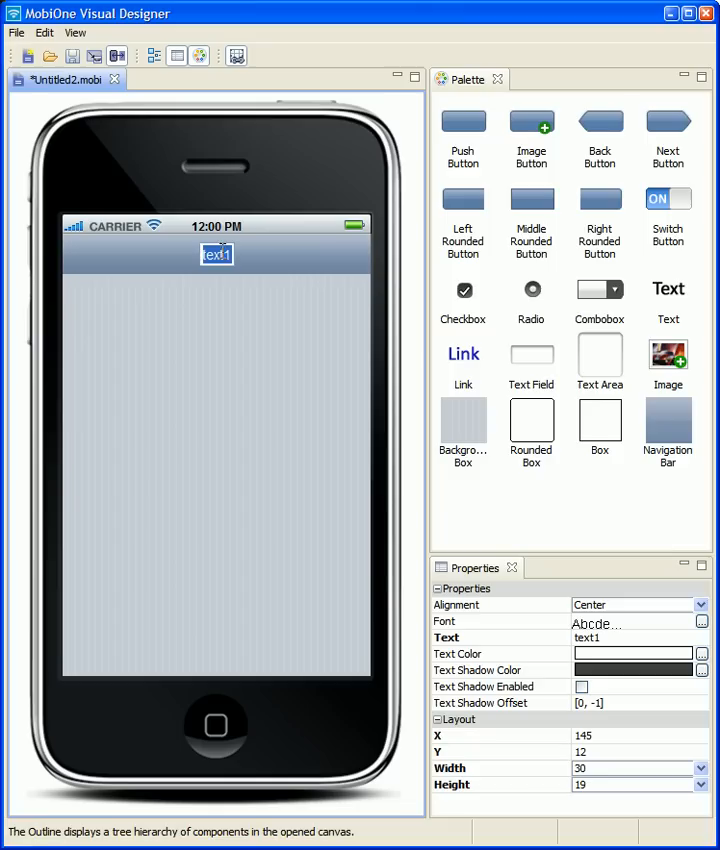
pyautogui.write('Convert')
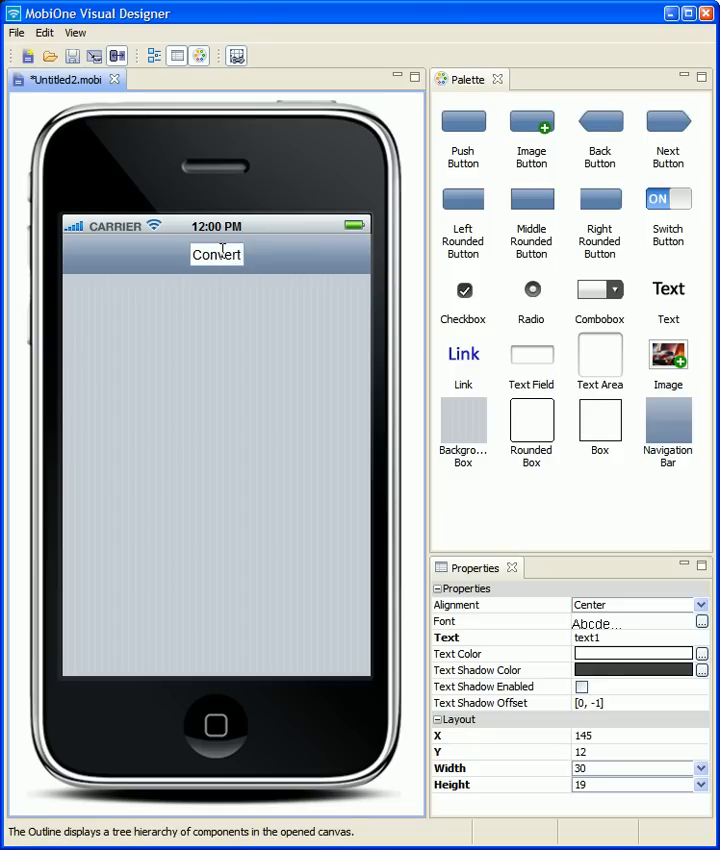
pyautogui.click(216, 254)
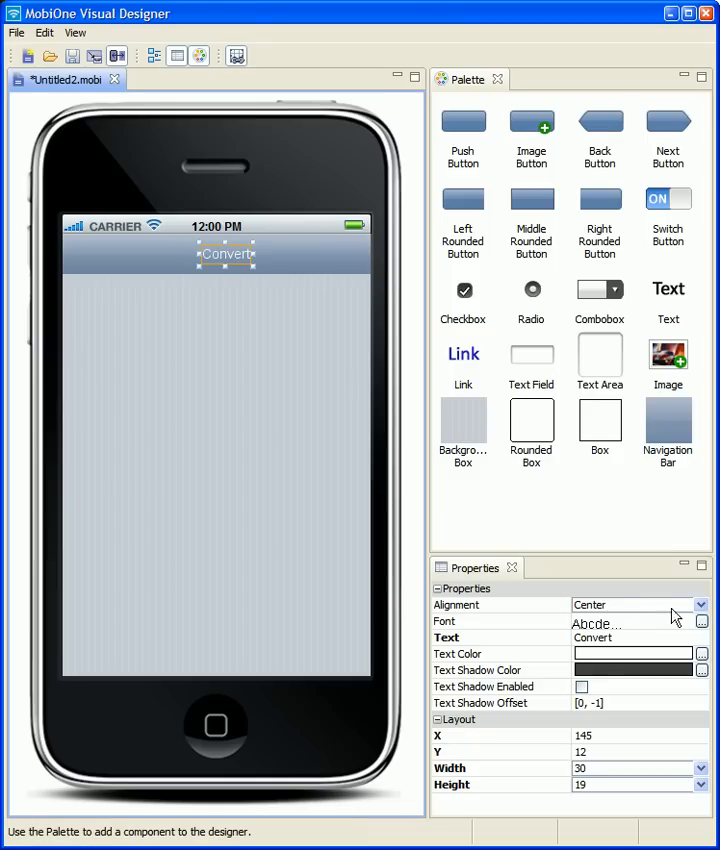
# Make the Convert title Bold 16.
pyautogui.click(702, 620)
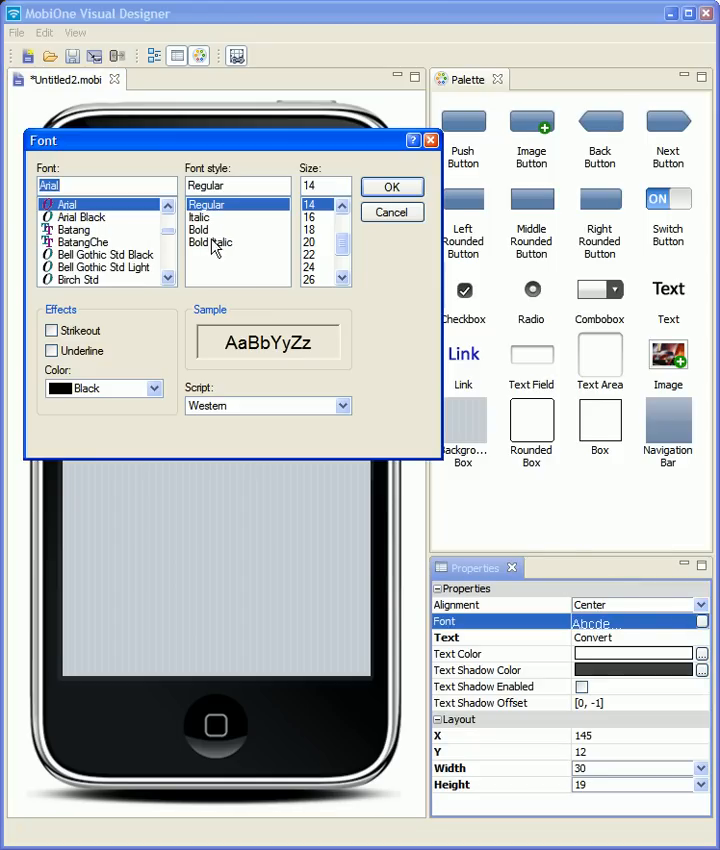
pyautogui.click(200, 228)
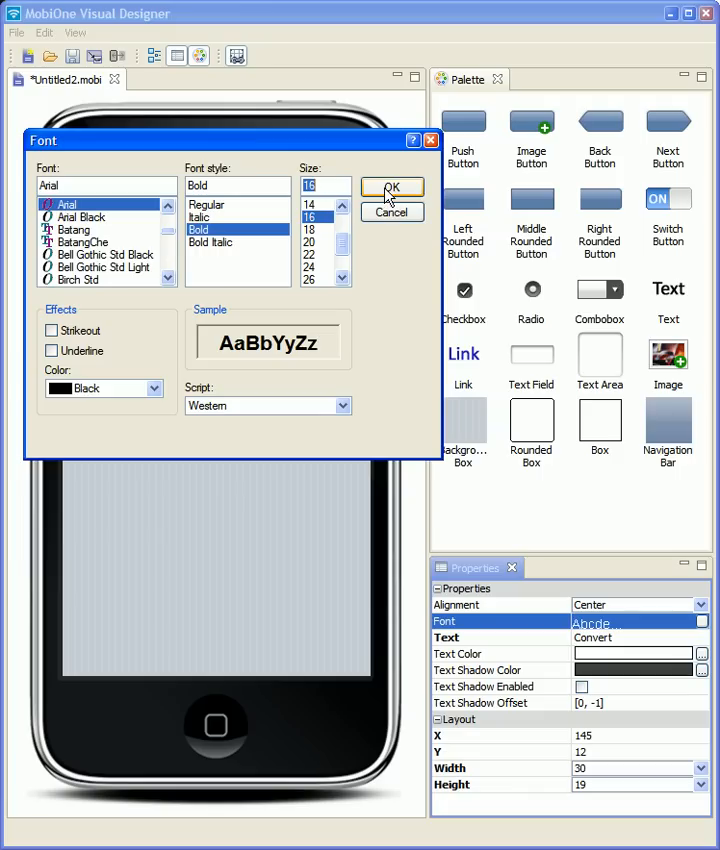
pyautogui.click(392, 190)
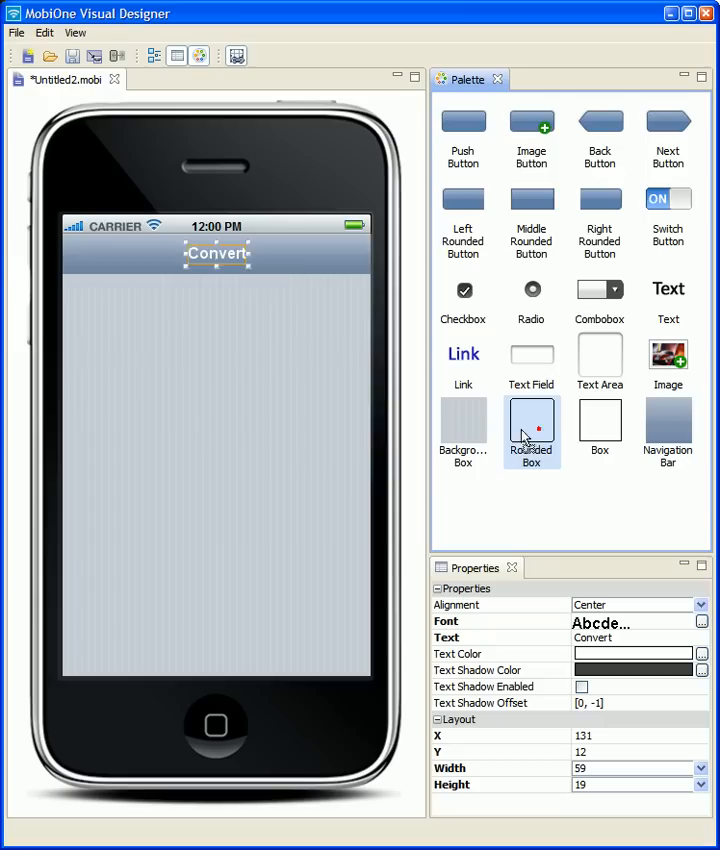
# Add a rounded box below the bar and enlarge it to about 304 by 192.
pyautogui.moveTo(532, 430); pyautogui.dragTo(118, 332)
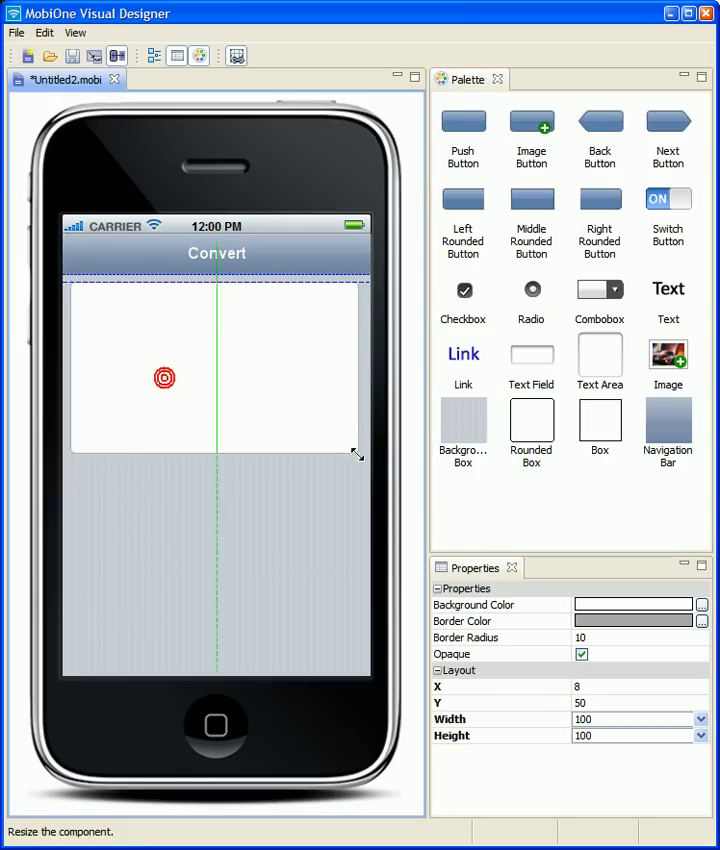
pyautogui.moveTo(356, 452); pyautogui.dragTo(362, 468)
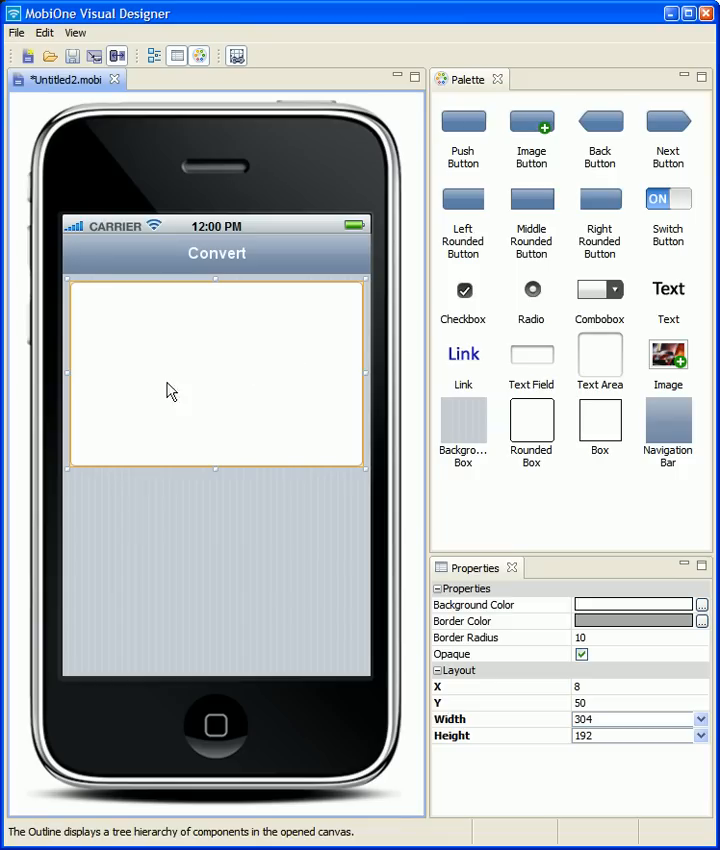
pyautogui.moveTo(364, 372)
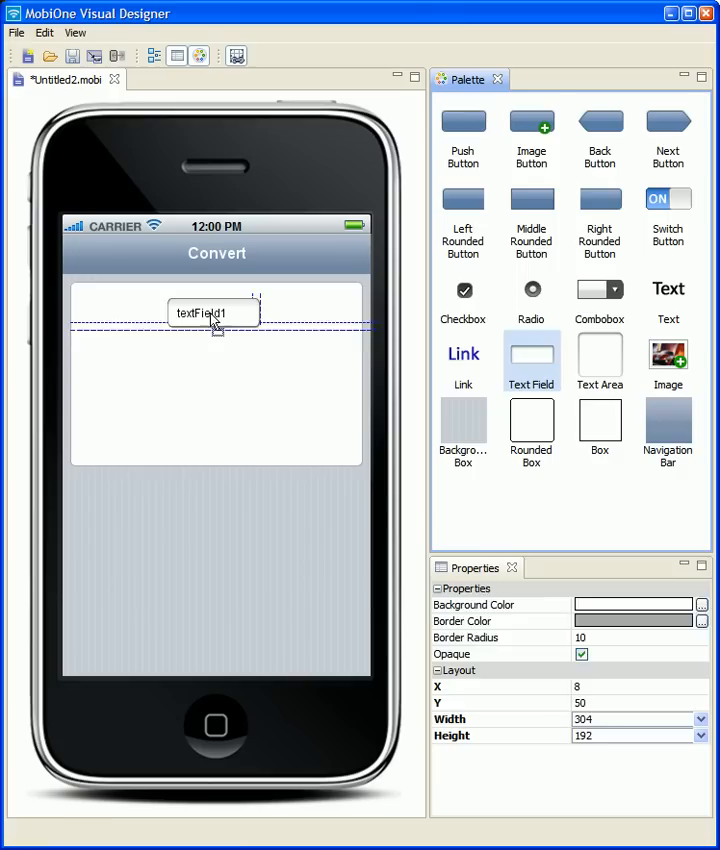
# Place a text field and a combo box side by side inside the rounded box.
pyautogui.click(212, 312)
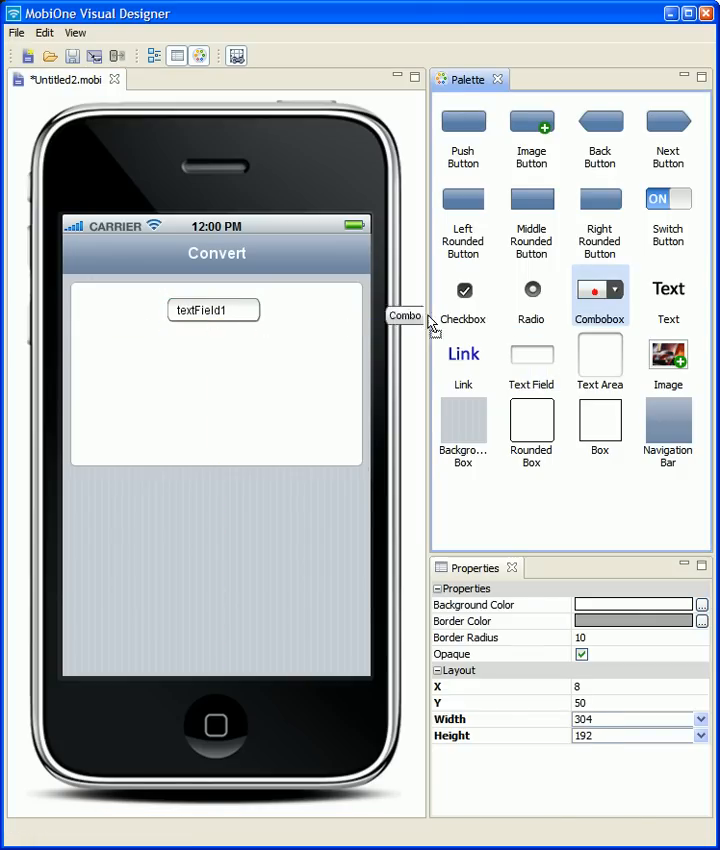
pyautogui.moveTo(600, 292); pyautogui.dragTo(304, 312)
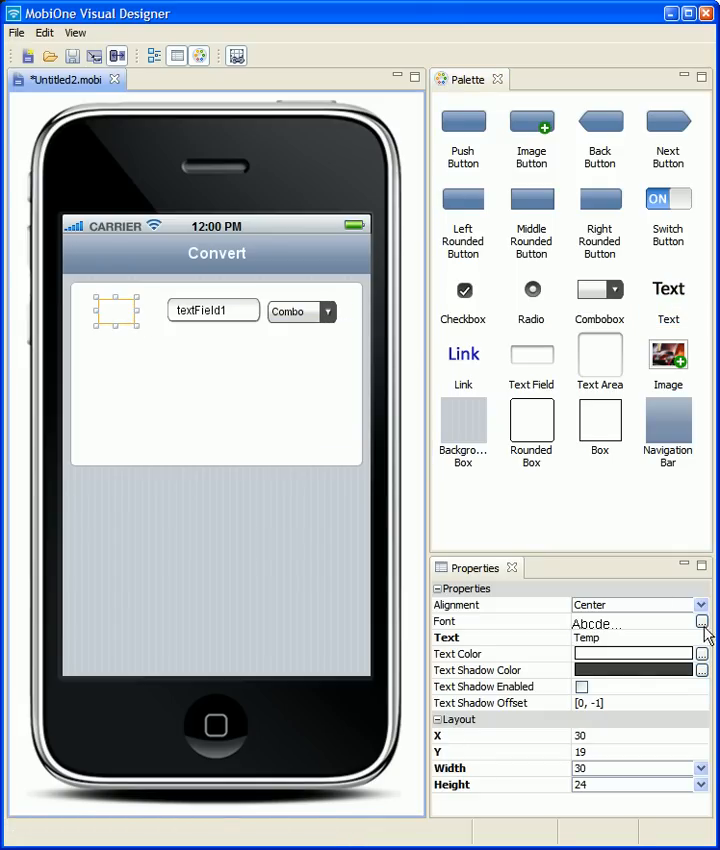
# Make the Temp label bold and pick a second text field to add below.
pyautogui.click(704, 622)
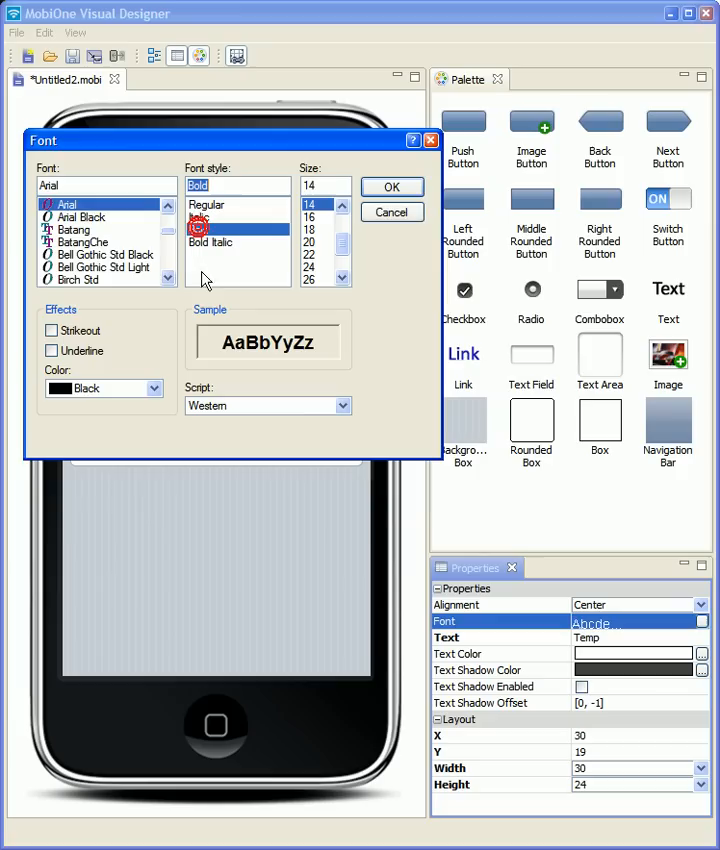
pyautogui.click(390, 188)
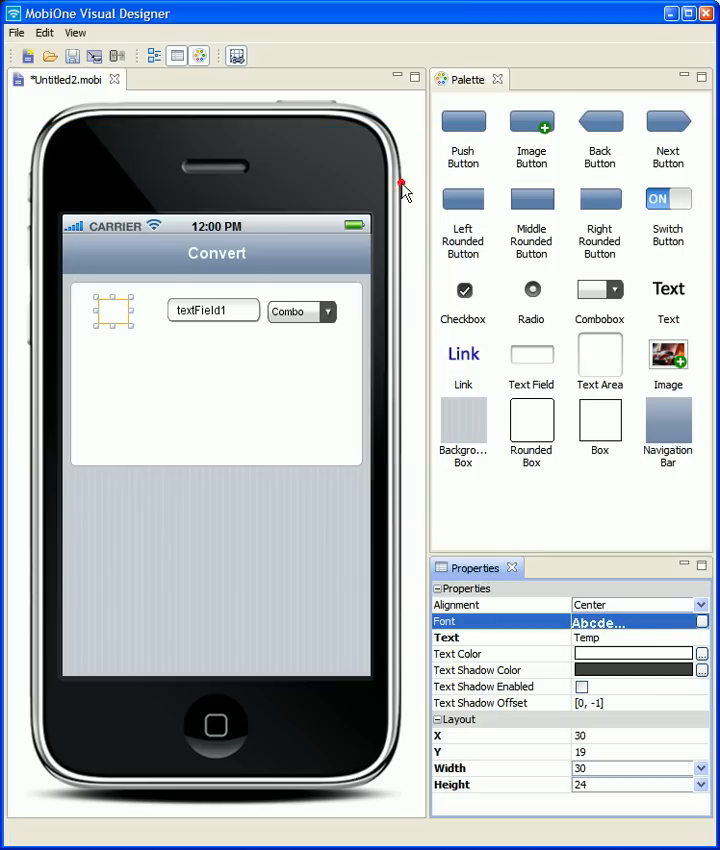
pyautogui.click(700, 652)
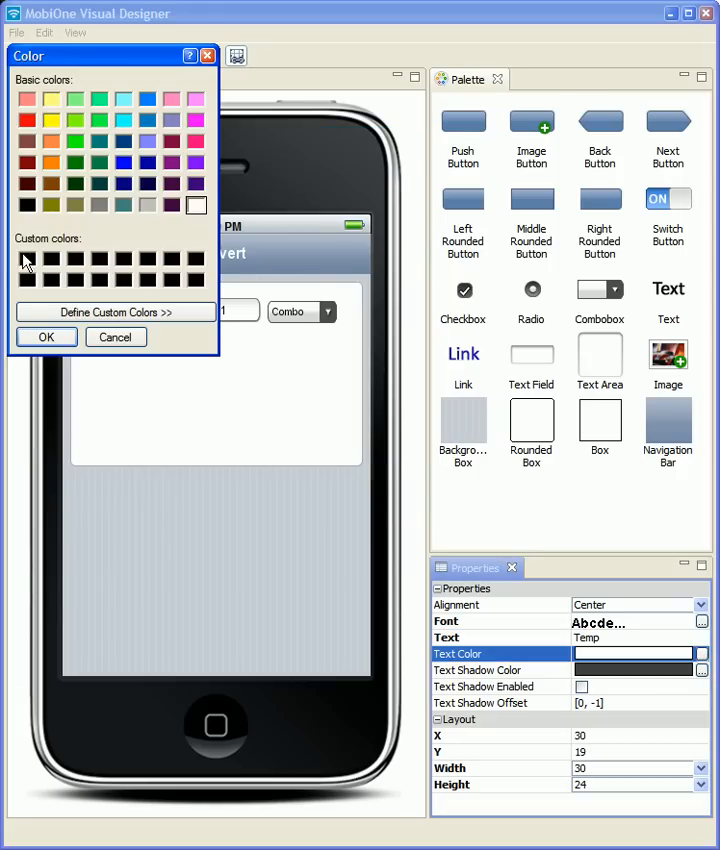
pyautogui.click(46, 336)
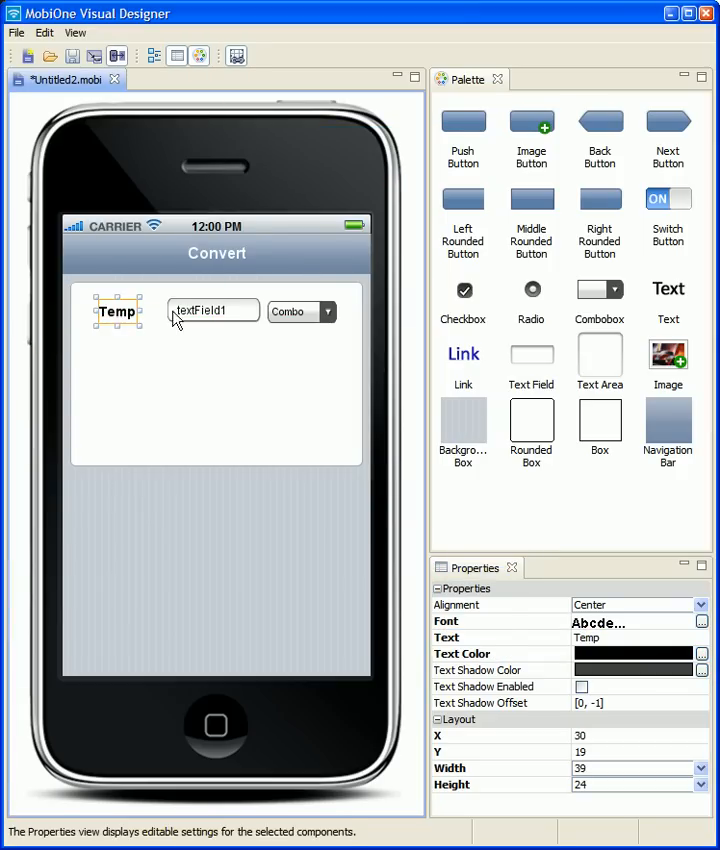
pyautogui.click(290, 310)
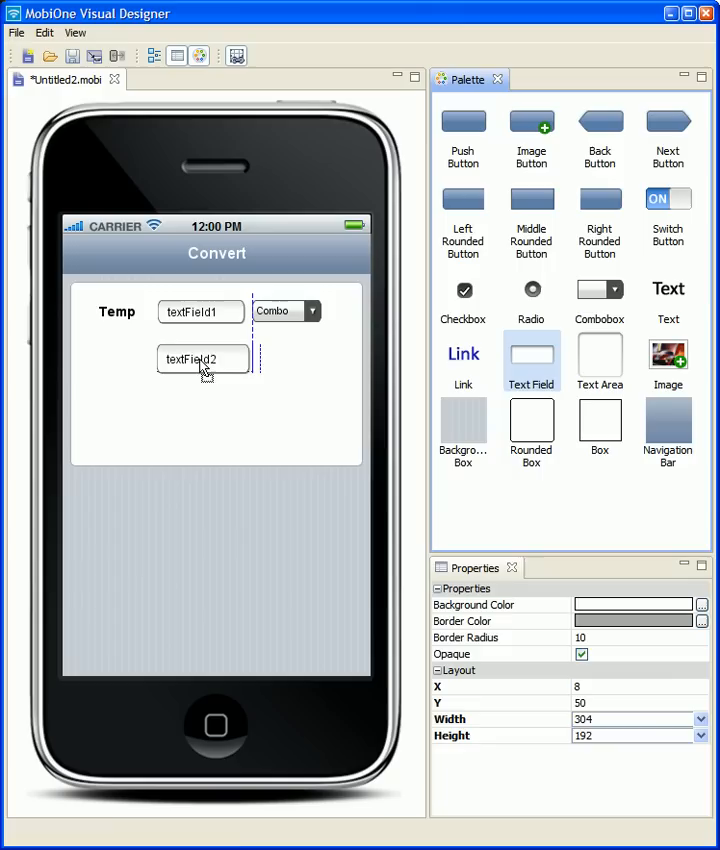
# Drop the second text field below the first and clear both fields' default text.
pyautogui.click(200, 356)
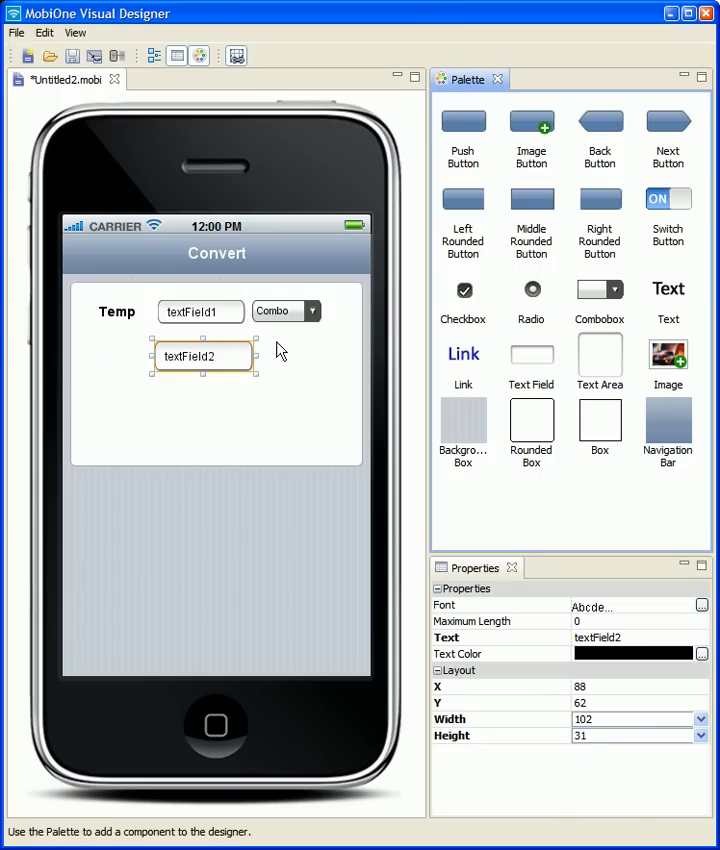
pyautogui.click(190, 312)
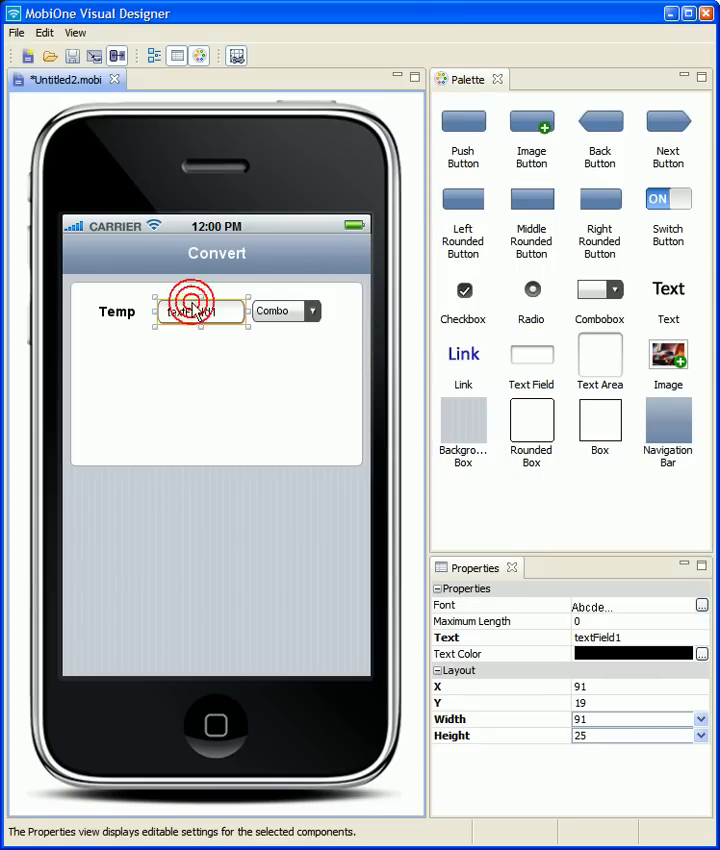
pyautogui.moveTo(198, 312); pyautogui.dragTo(200, 364)
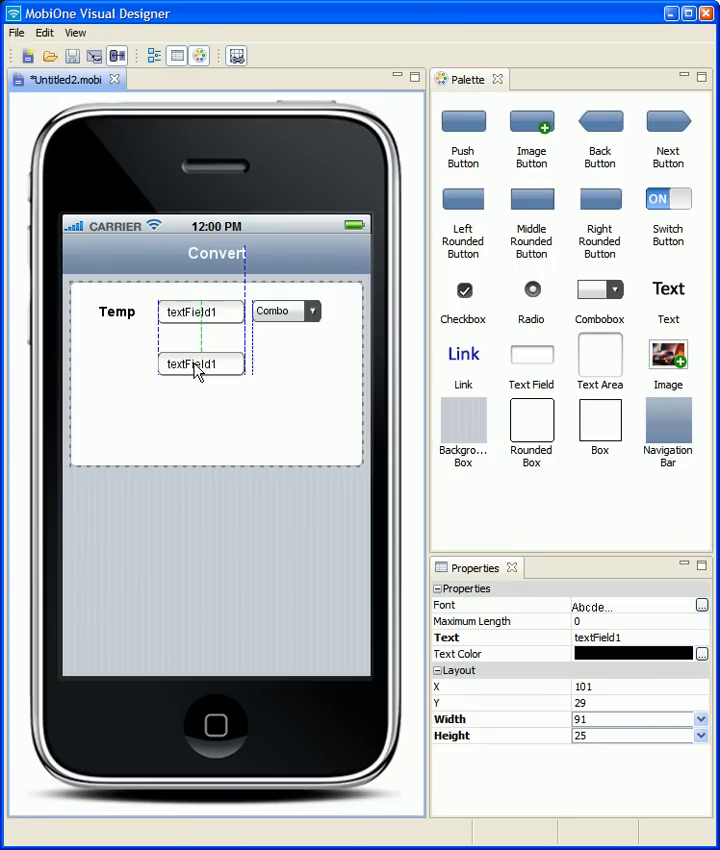
pyautogui.moveTo(200, 364); pyautogui.dragTo(200, 364)
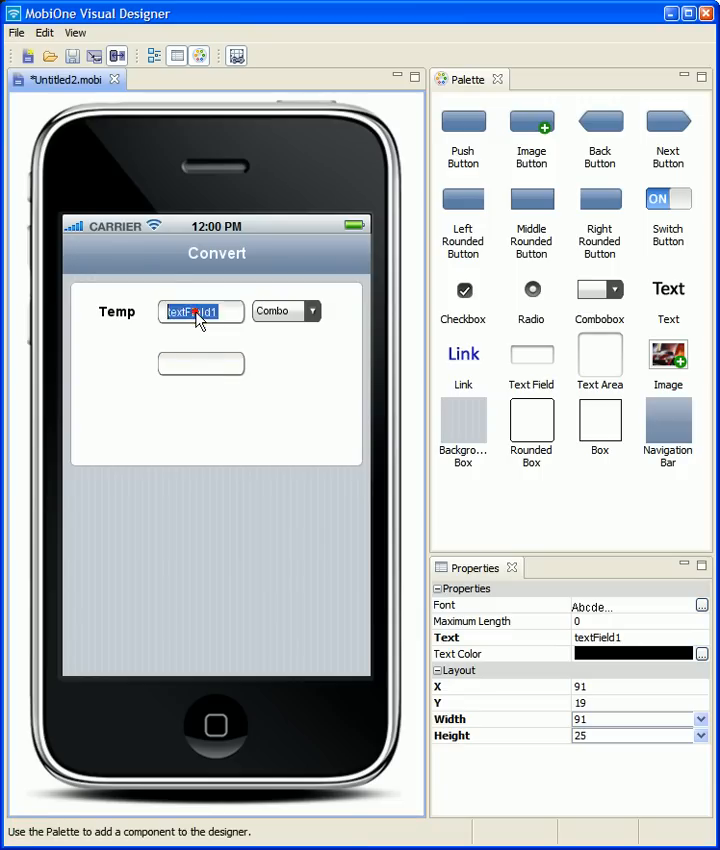
pyautogui.click(116, 312)
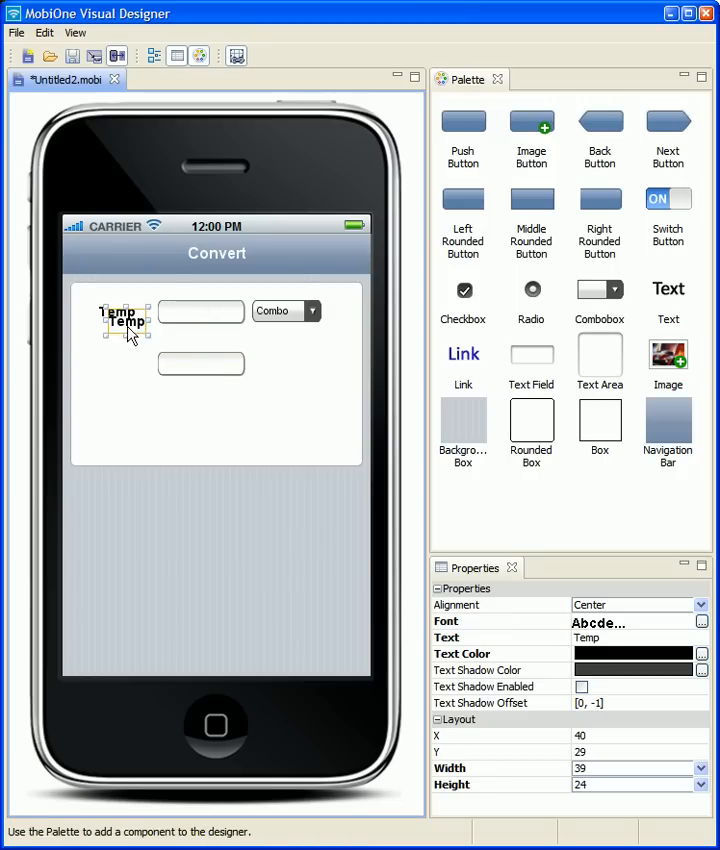
# Copy the Temp label down beside the second field as the Result label.
pyautogui.moveTo(120, 320); pyautogui.dragTo(118, 364)
pyautogui.write('Result')
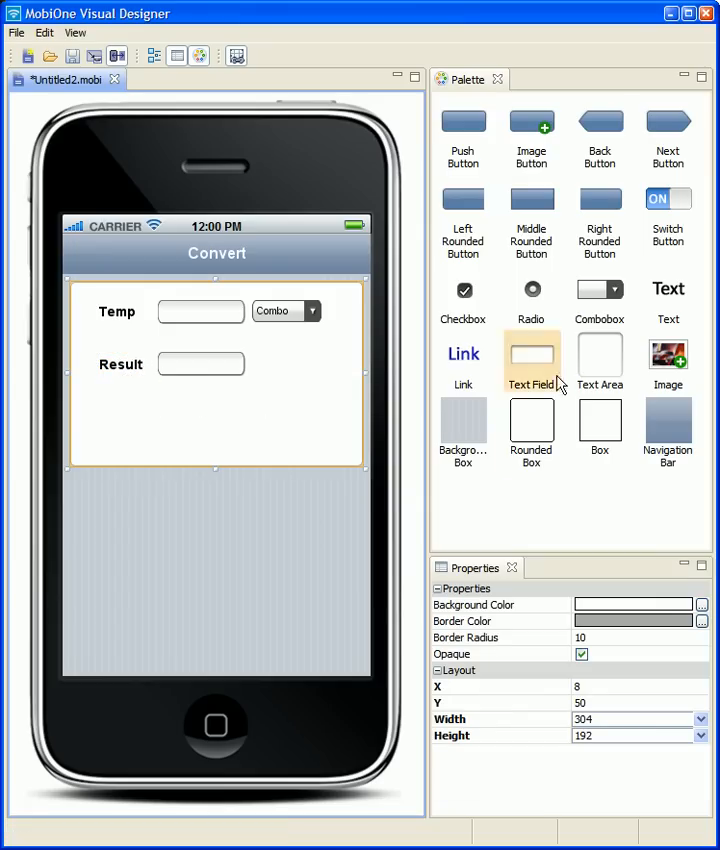
# Add a wide push button under the Result row inside the rounded box.
pyautogui.moveTo(464, 136); pyautogui.dragTo(212, 448)
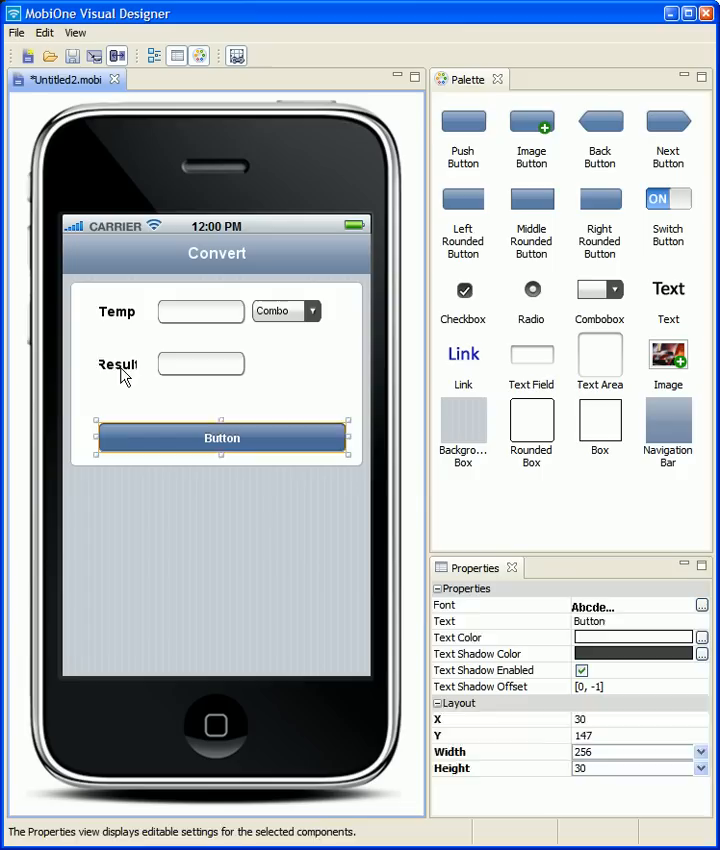
pyautogui.click(116, 364)
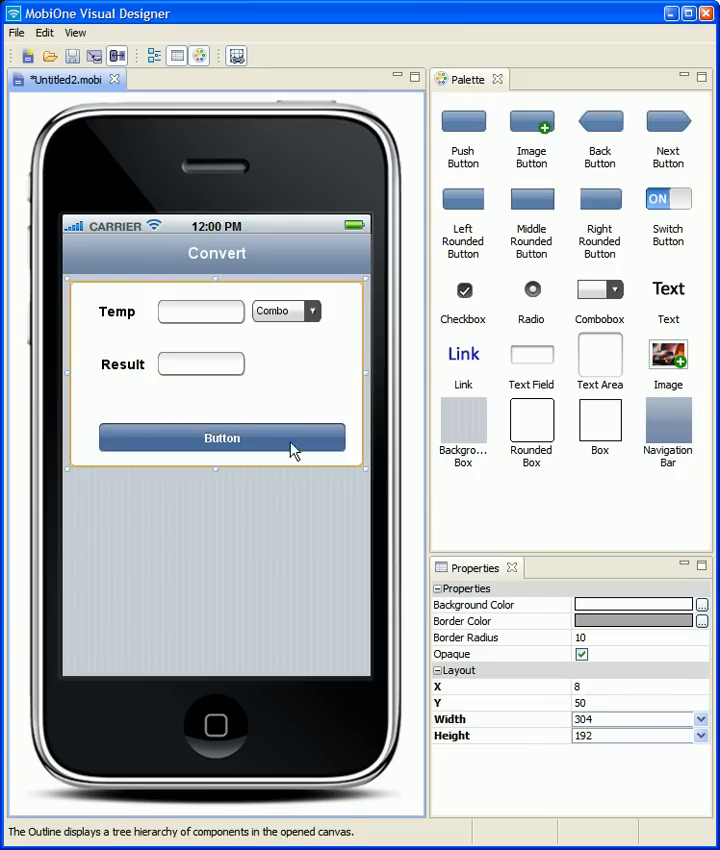
pyautogui.moveTo(222, 368)
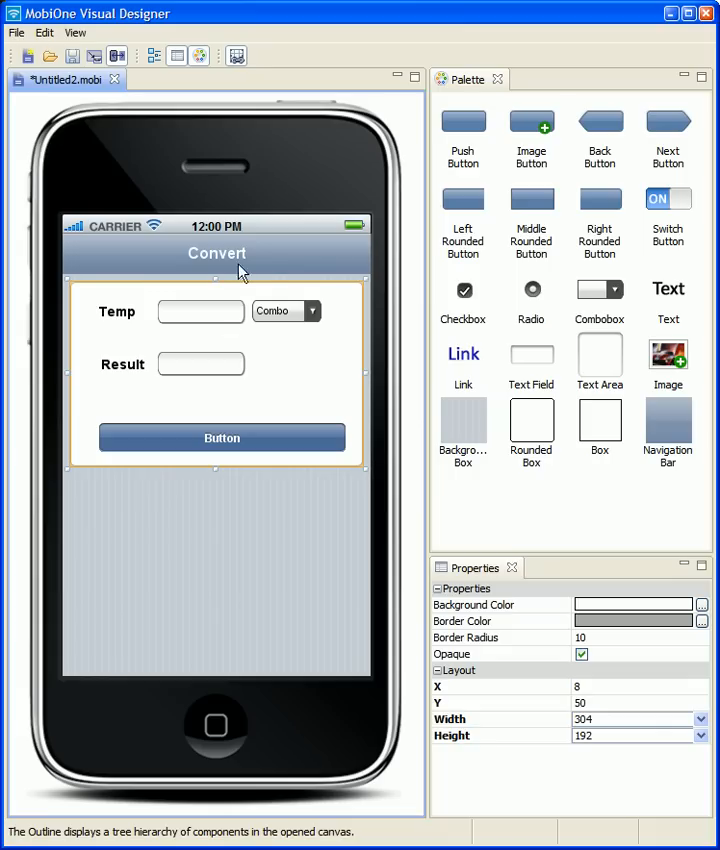
pyautogui.moveTo(72, 56)
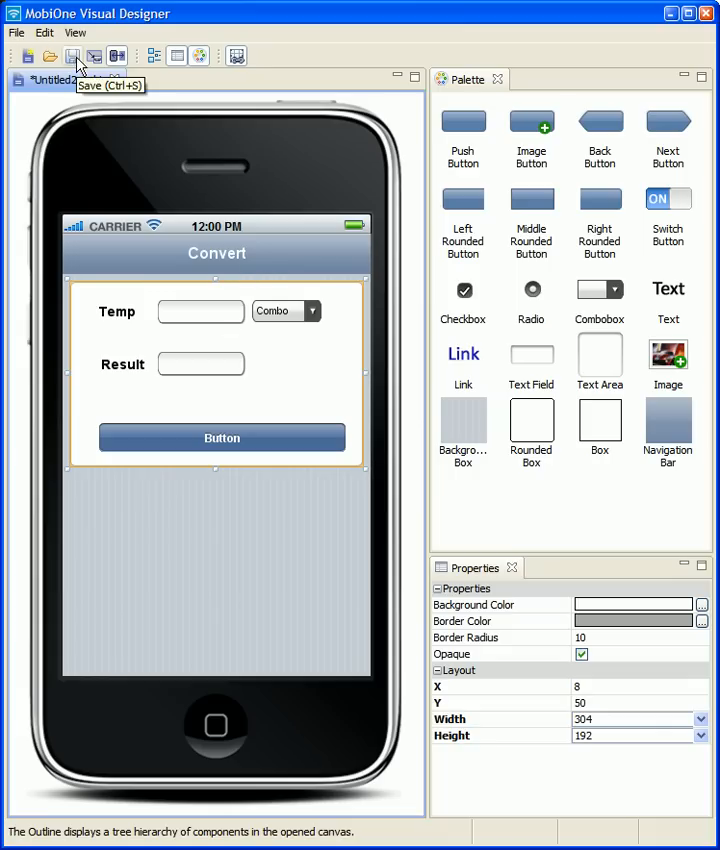
pyautogui.moveTo(94, 56)
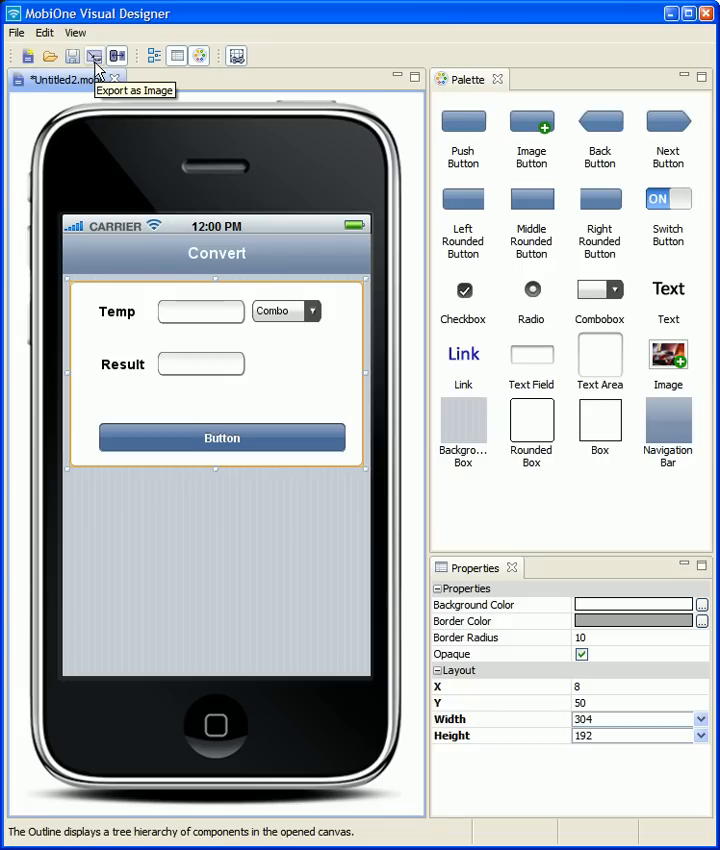
pyautogui.moveTo(104, 62)
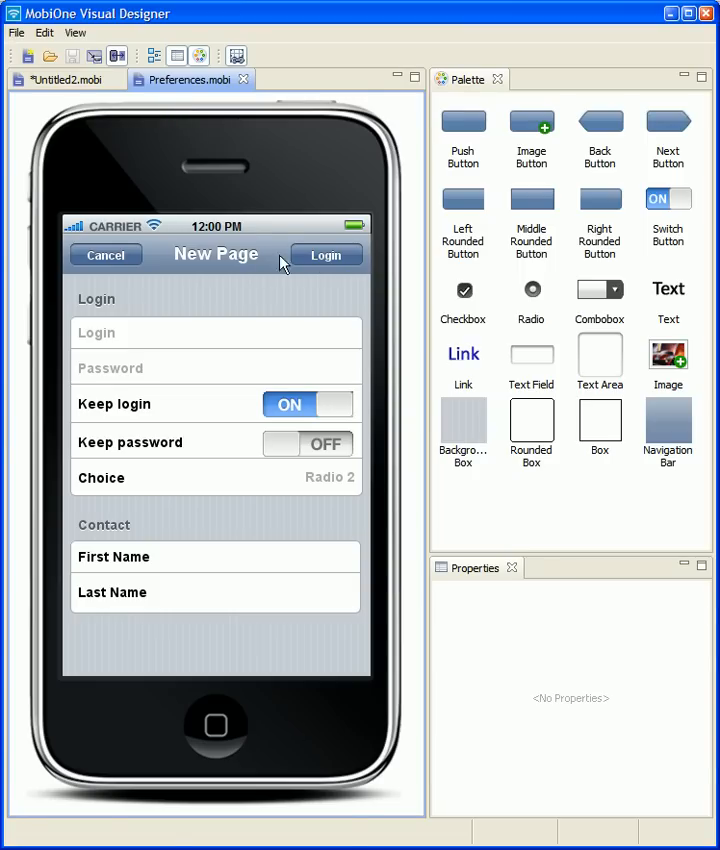
# Shrink the Preferences Login button to 53 by 28 and shift it right.
pyautogui.click(326, 256)
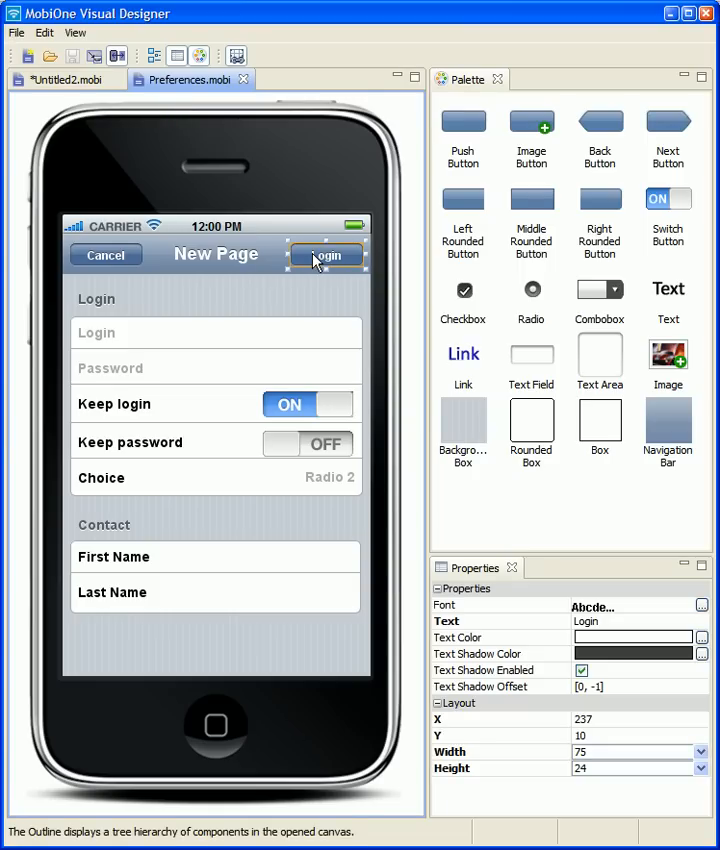
pyautogui.moveTo(312, 260)
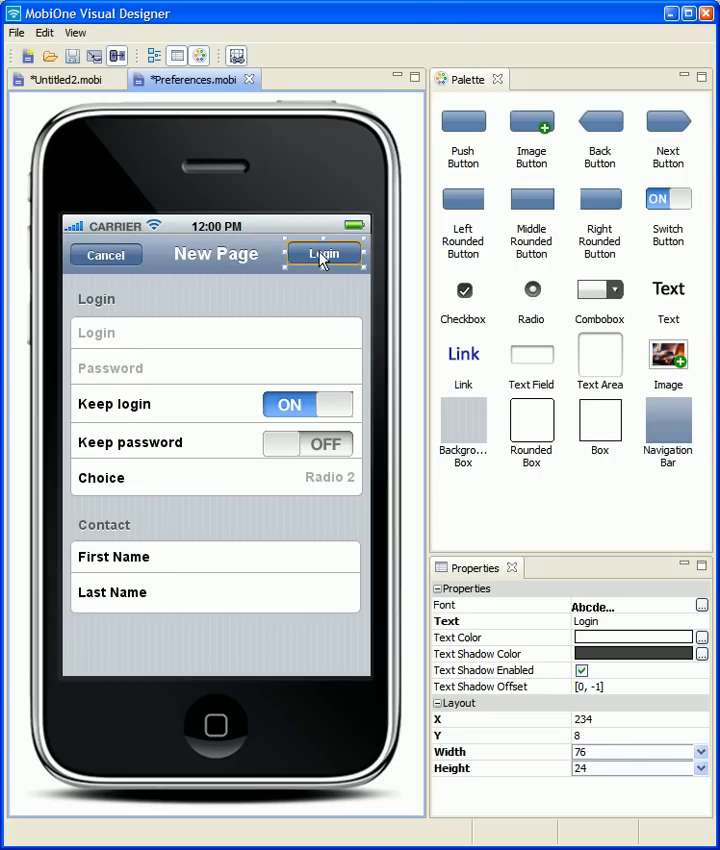
pyautogui.moveTo(236, 56)
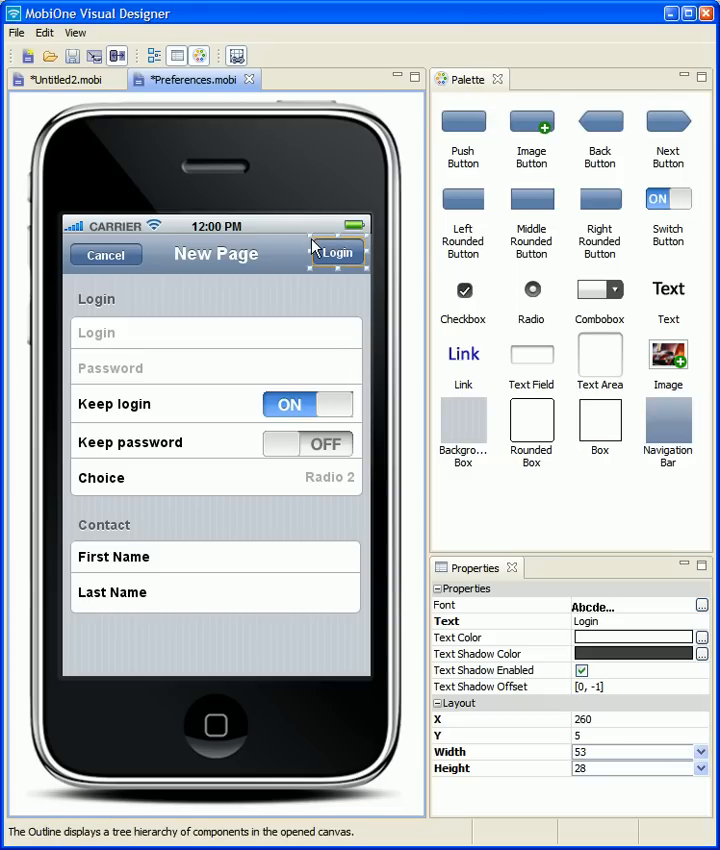
pyautogui.click(104, 256)
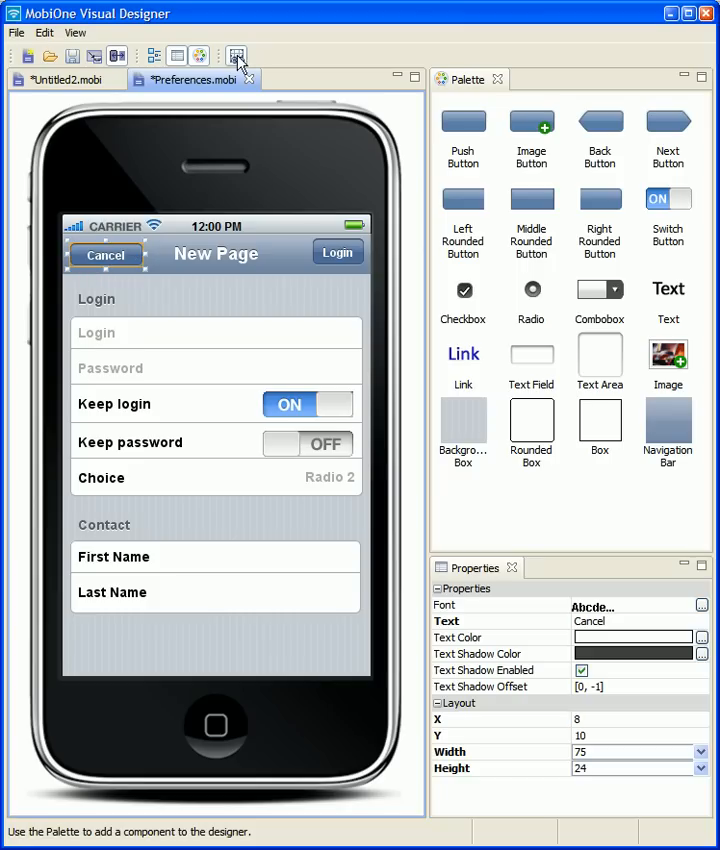
pyautogui.moveTo(238, 56)
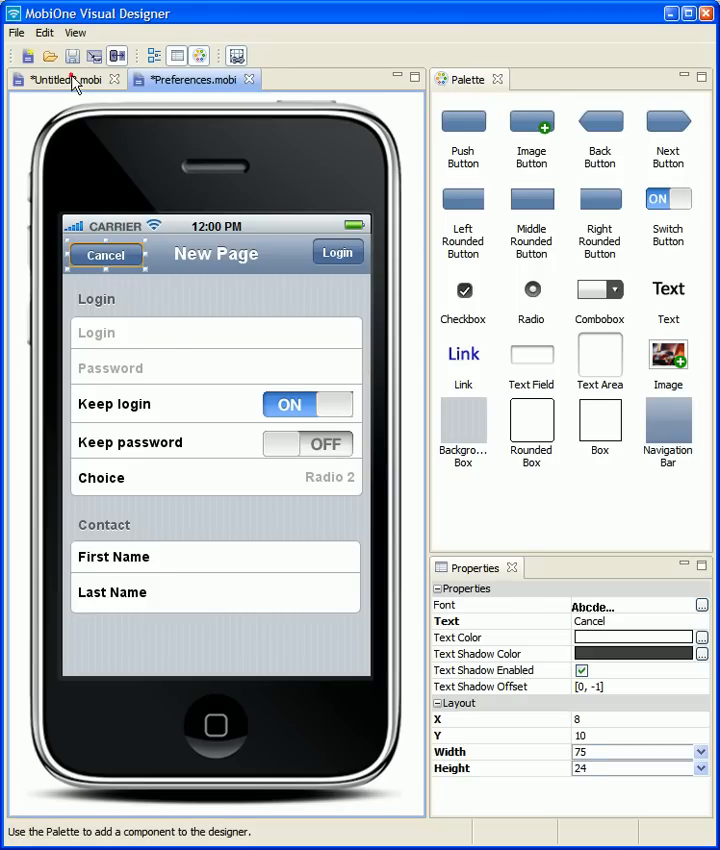
# Switch back to the Untitled2.mobi converter mockup.
pyautogui.click(64, 80)
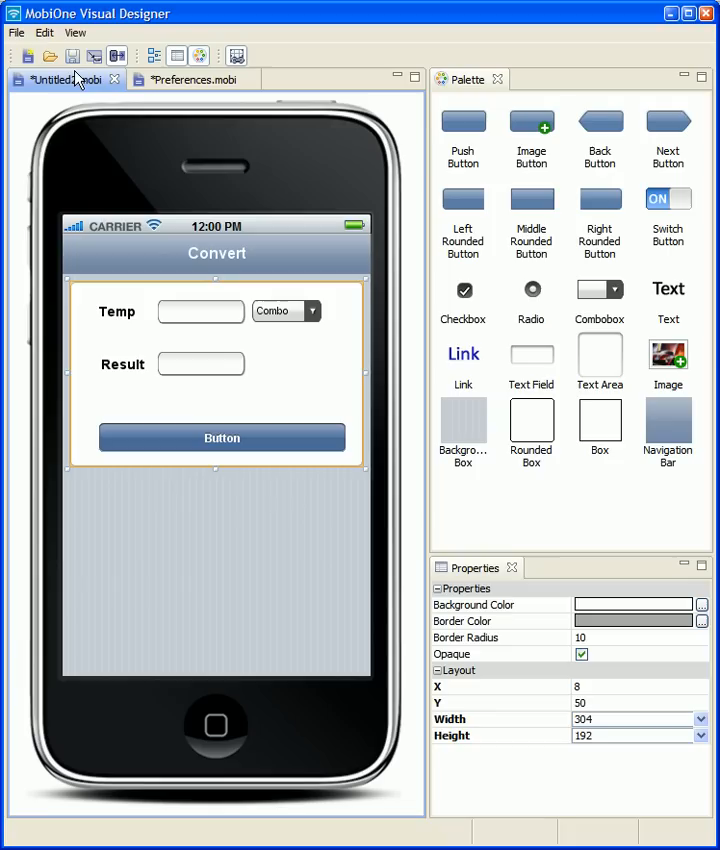